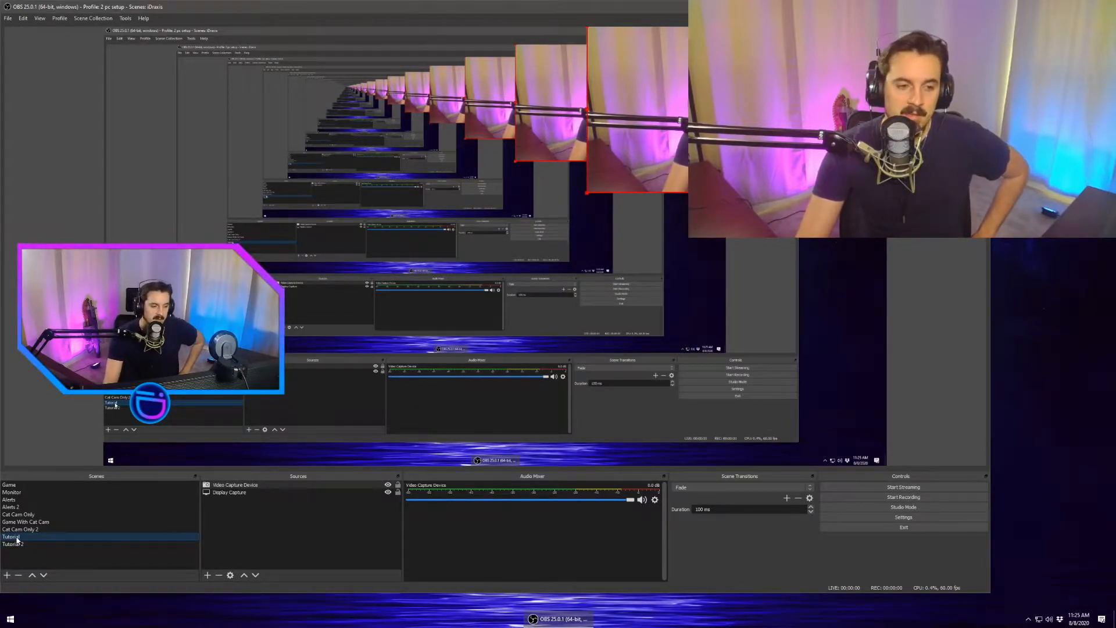
- Open the Filters window for the Video Capture Device webcam in Tutorial
left_click(13, 543)
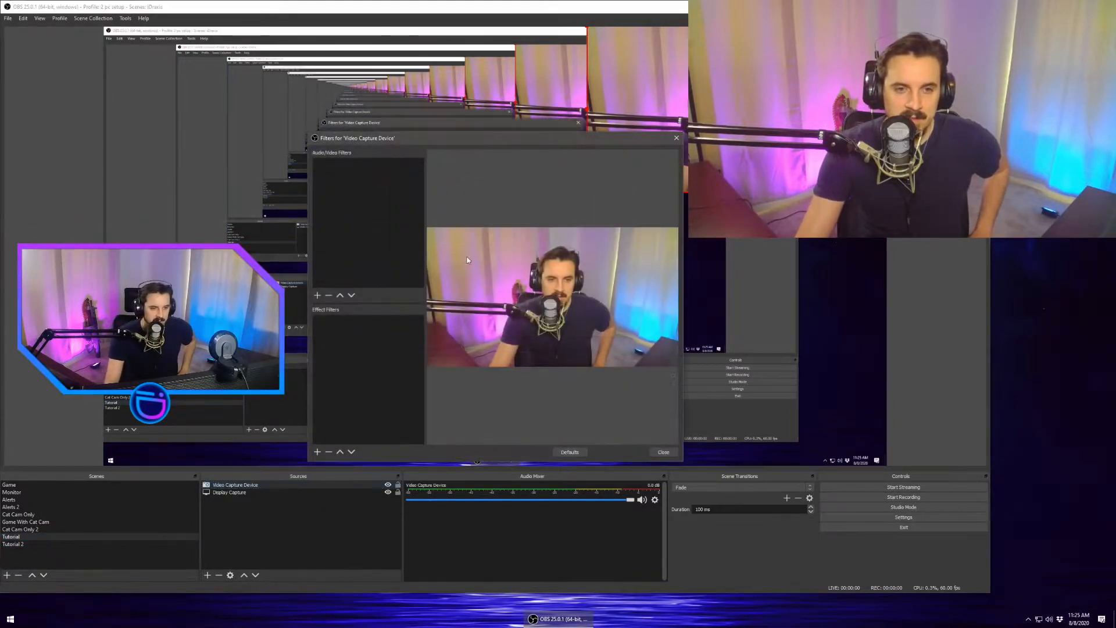
- Add an Image Mask/Blend filter to the webcam source
left_click(317, 451)
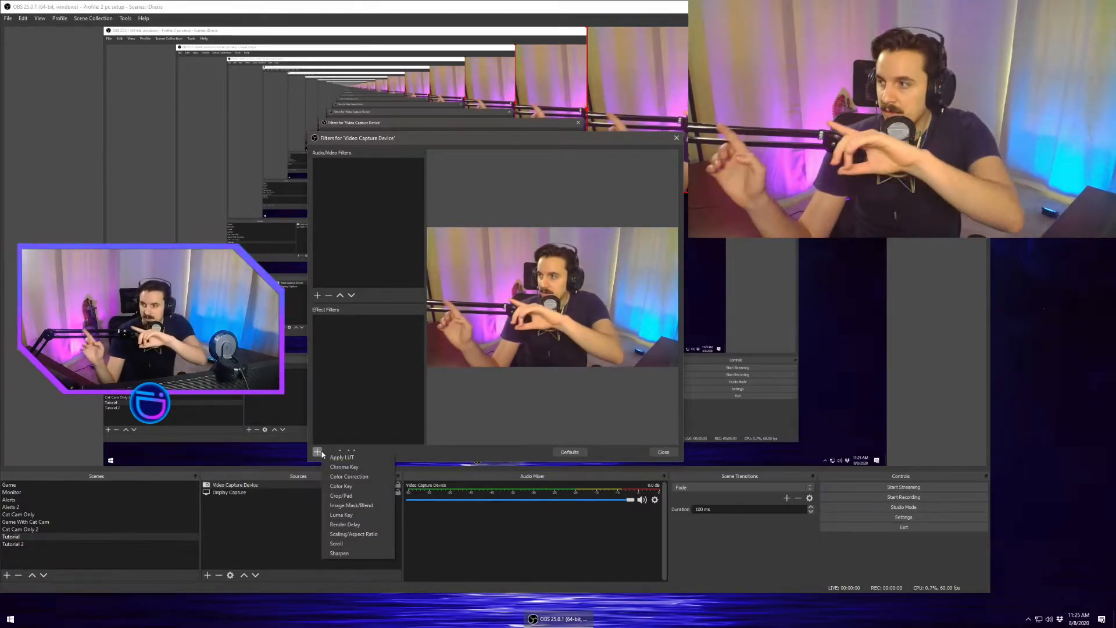
mouse_move(363, 370)
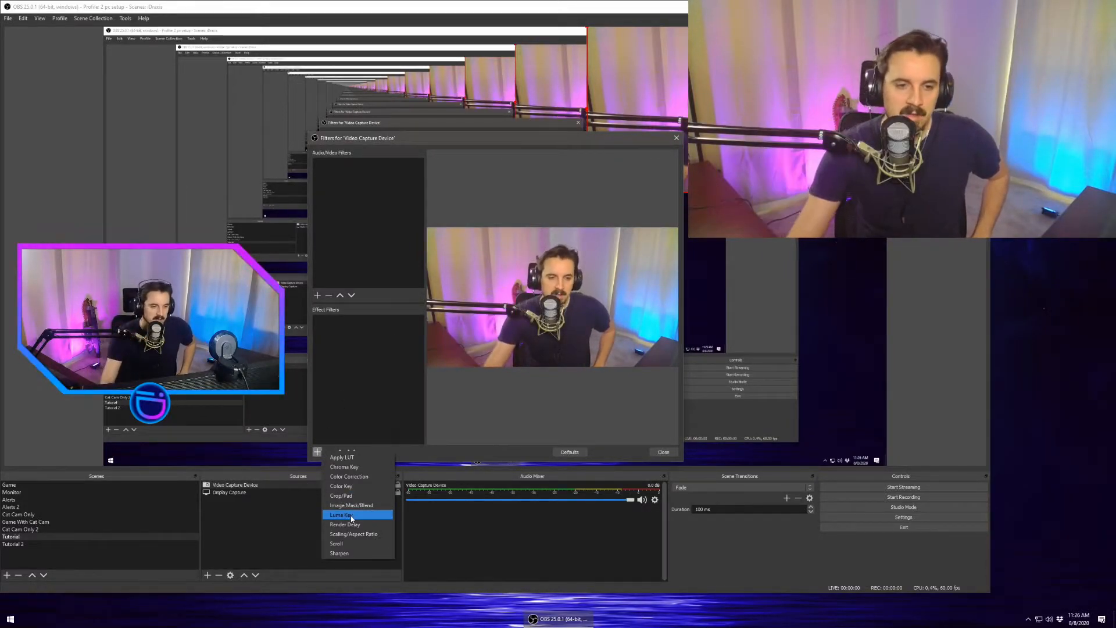
left_click(351, 504)
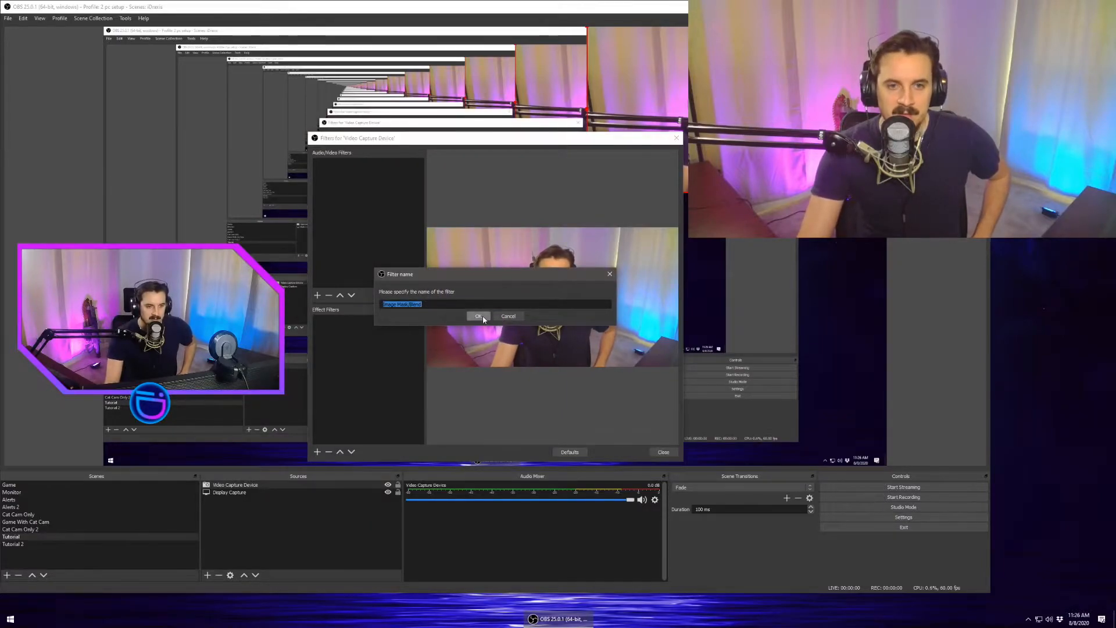
left_click(476, 316)
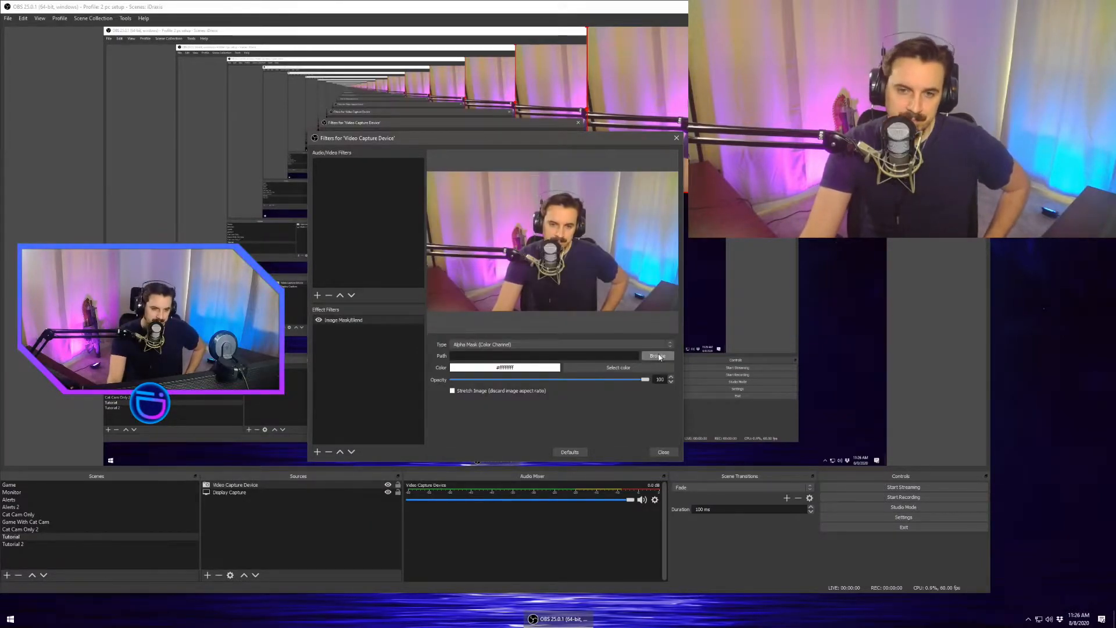
- Use the blue overlay PNG as the mask with Alpha Mask (Alpha Channel) type
left_click(656, 355)
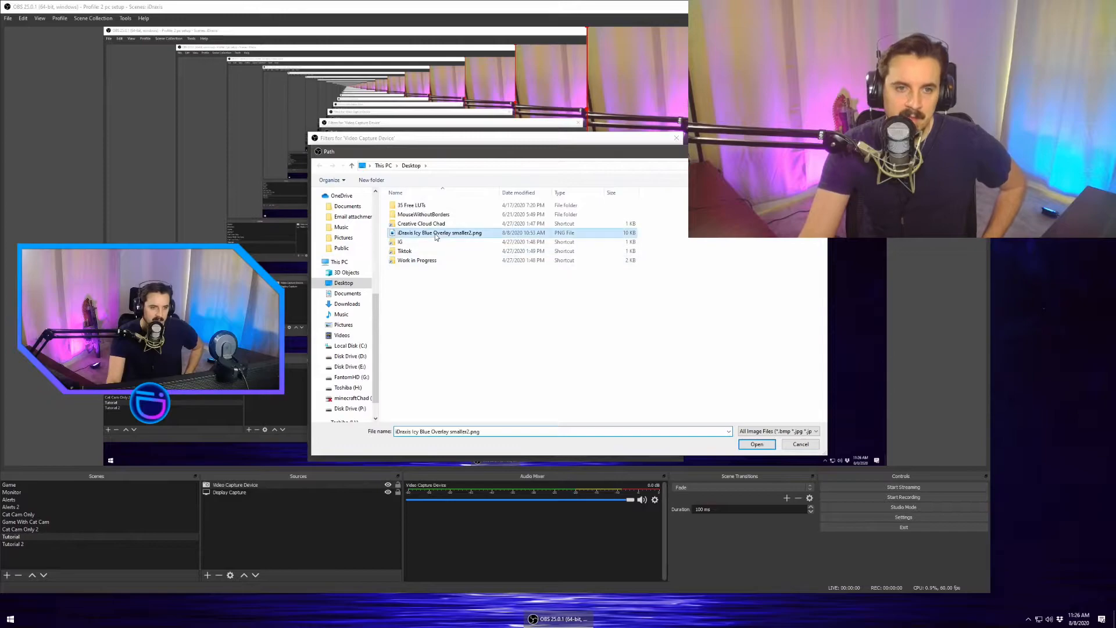
left_click(757, 444)
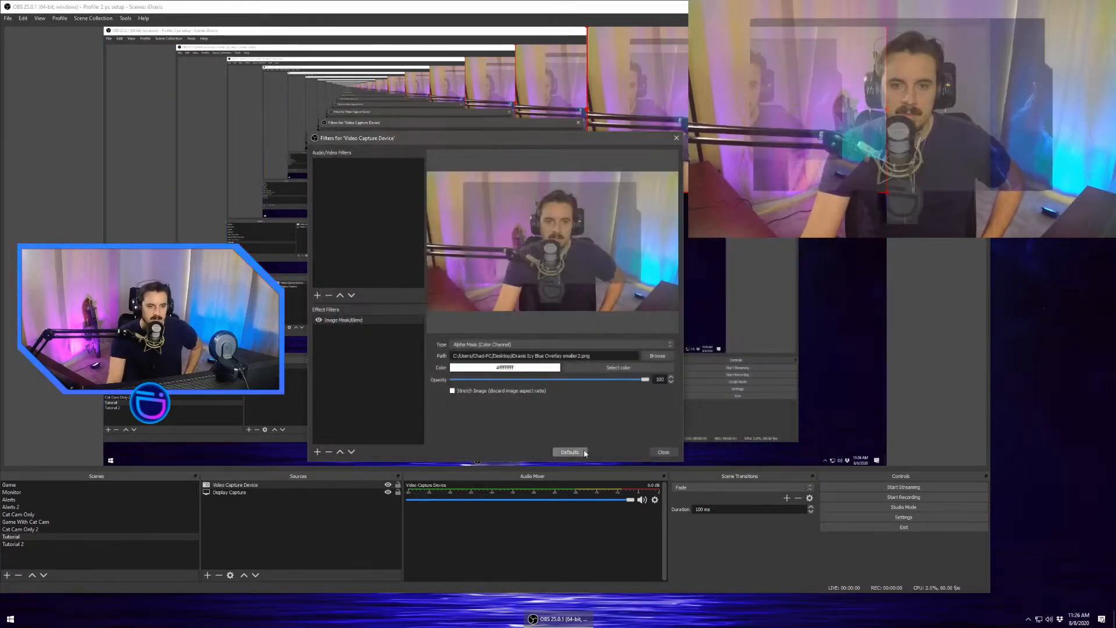
left_click(559, 344)
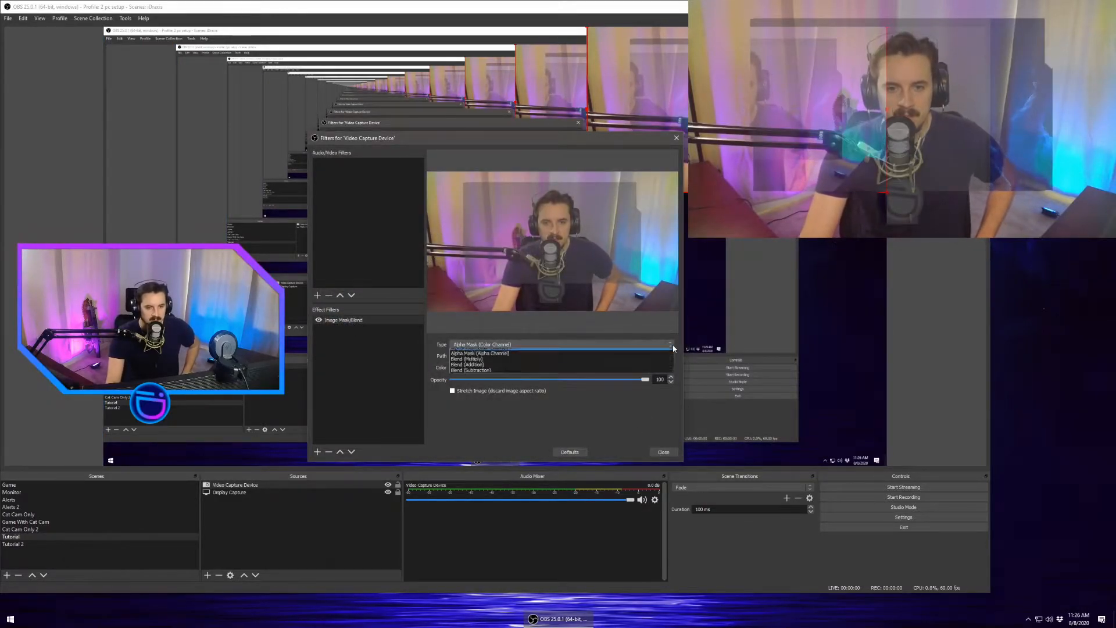
left_click(481, 352)
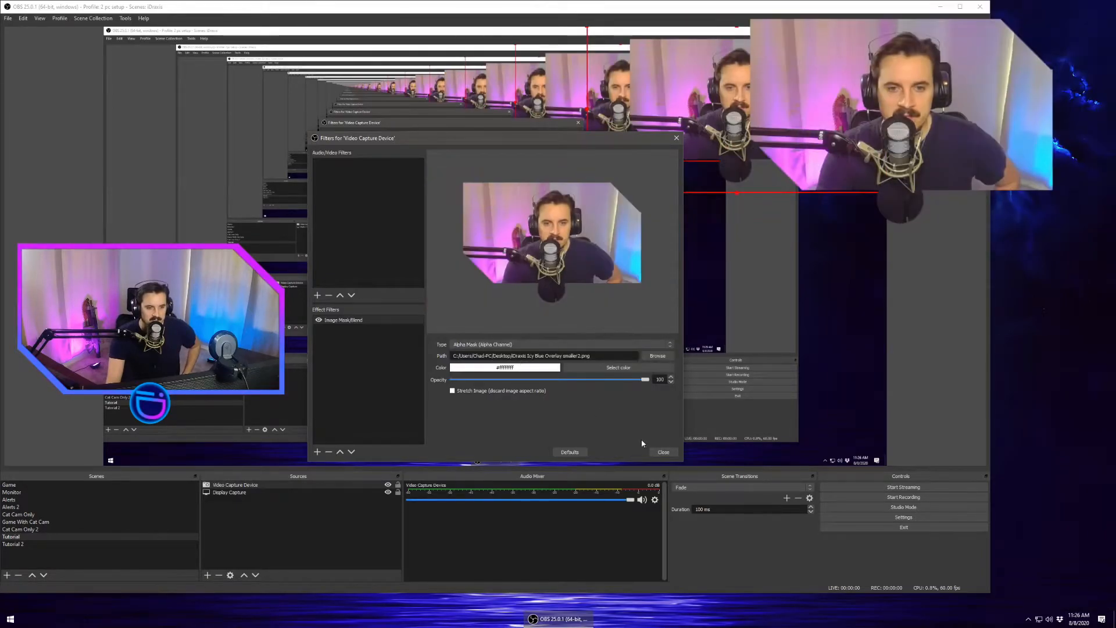
- Close the webcam filters and check the Tutorial 2 scene before adding a group
left_click(662, 452)
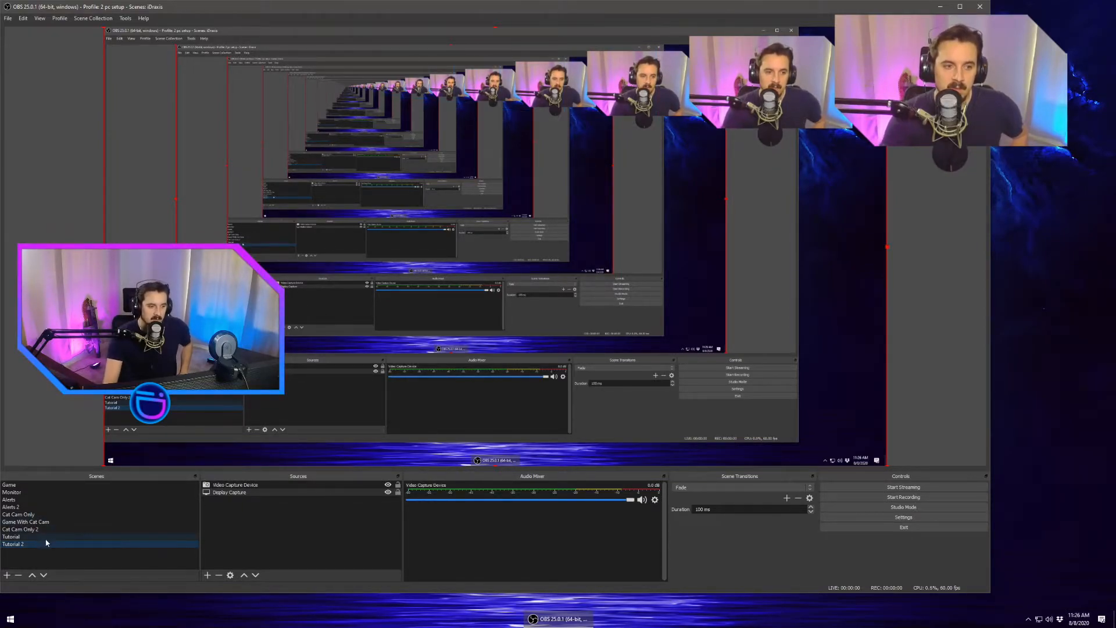
left_click(13, 543)
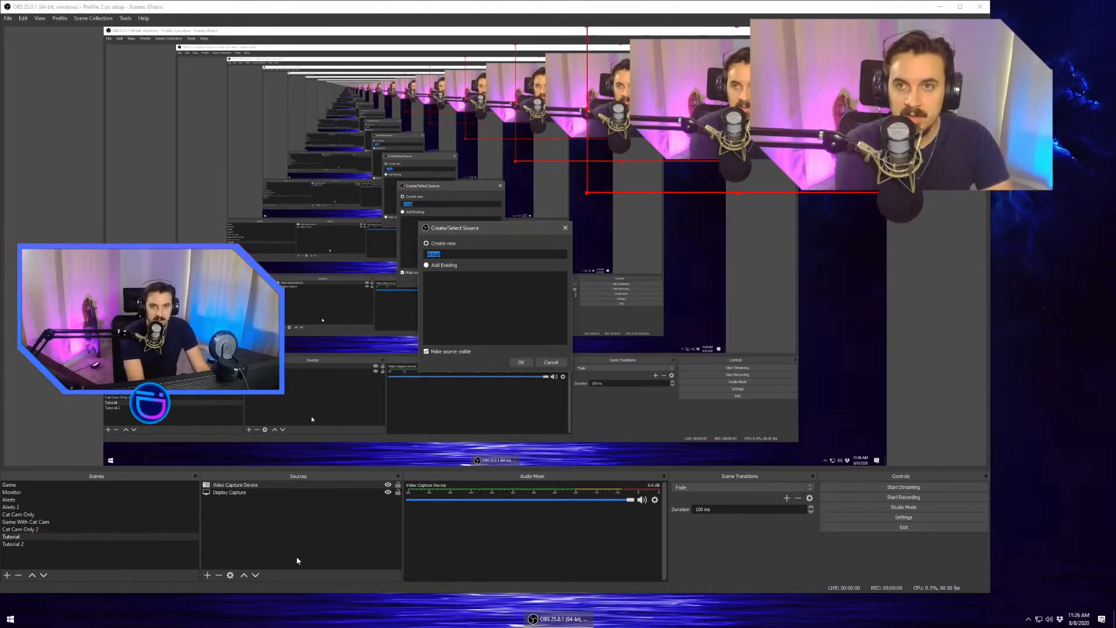
- Create the Crop group, remove the webcam's Image Mask filter, and move the webcam into Crop
left_click(521, 362)
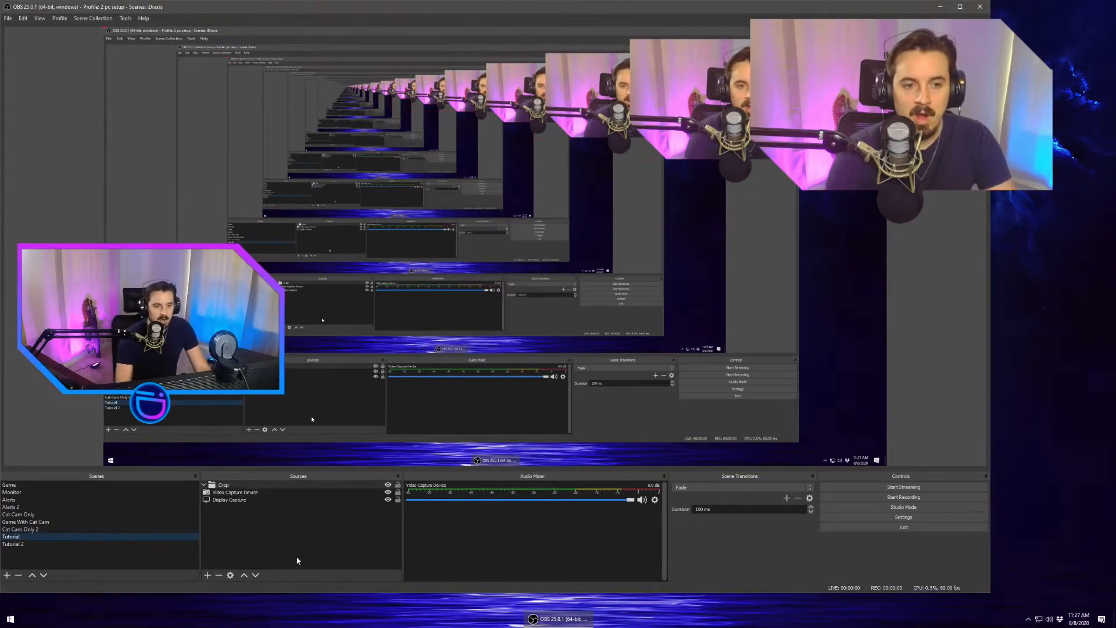
right_click(235, 492)
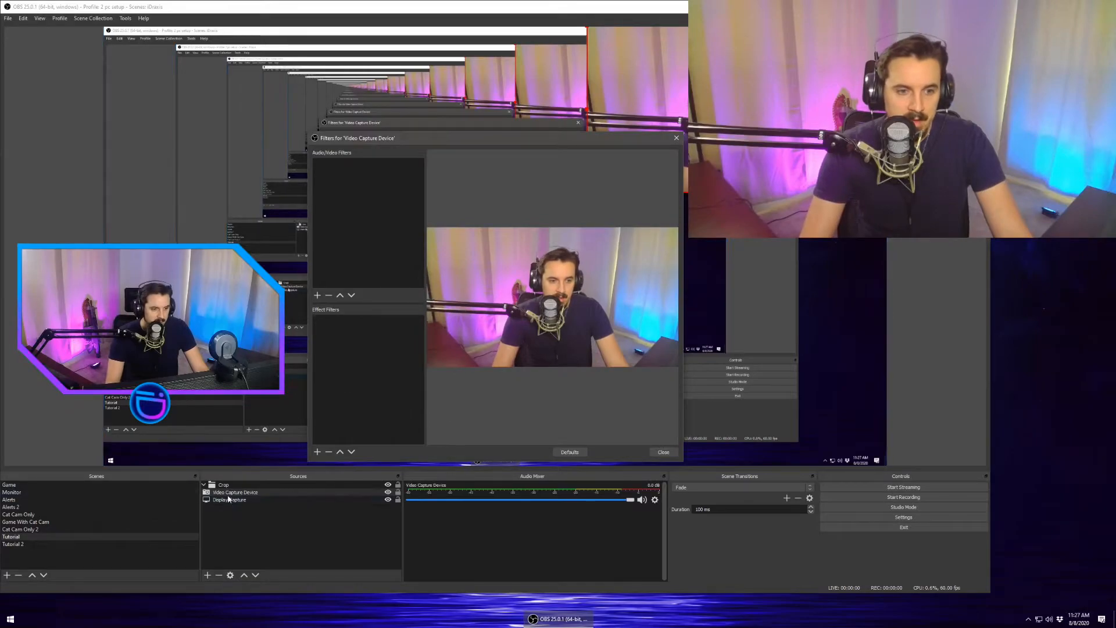
left_click(662, 451)
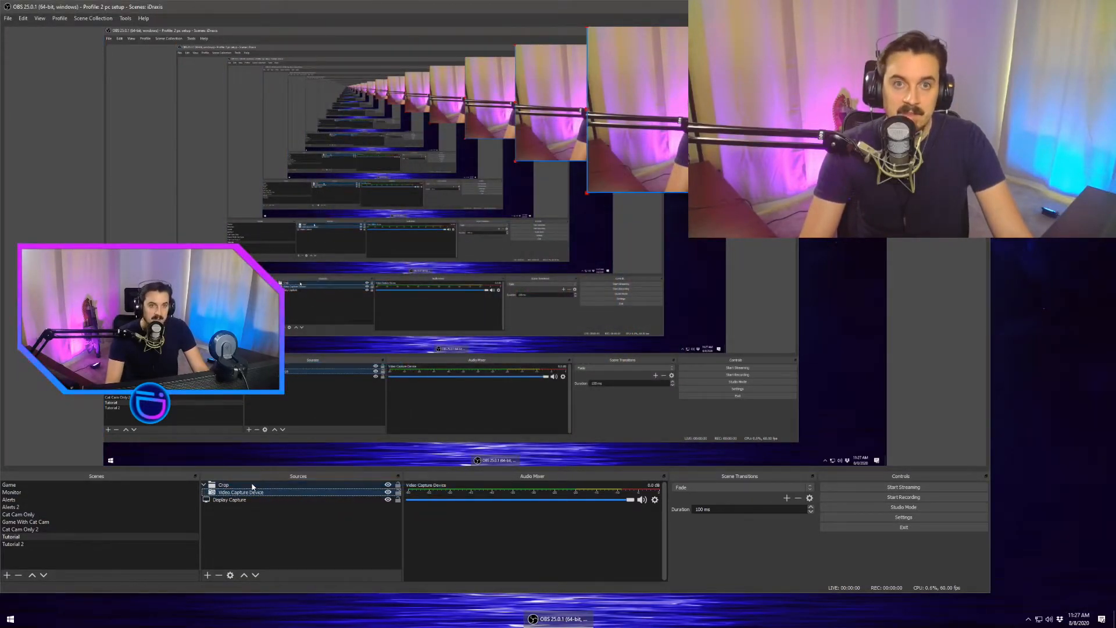
right_click(240, 492)
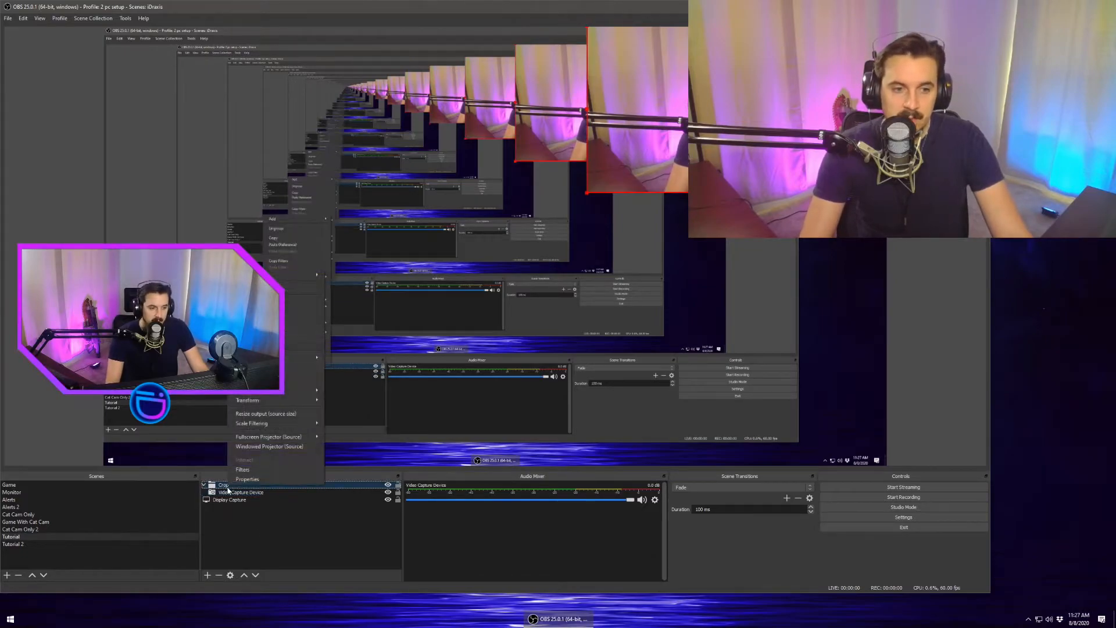
- Give Crop an Image Mask/Blend filter using the overlay PNG as an alpha mask
left_click(243, 469)
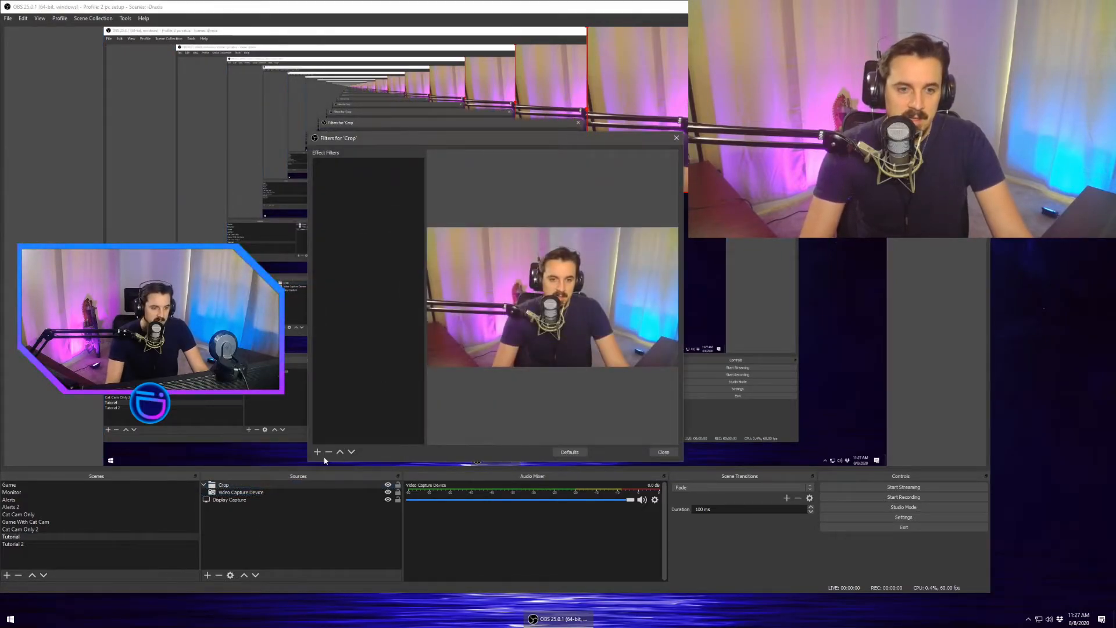
left_click(317, 451)
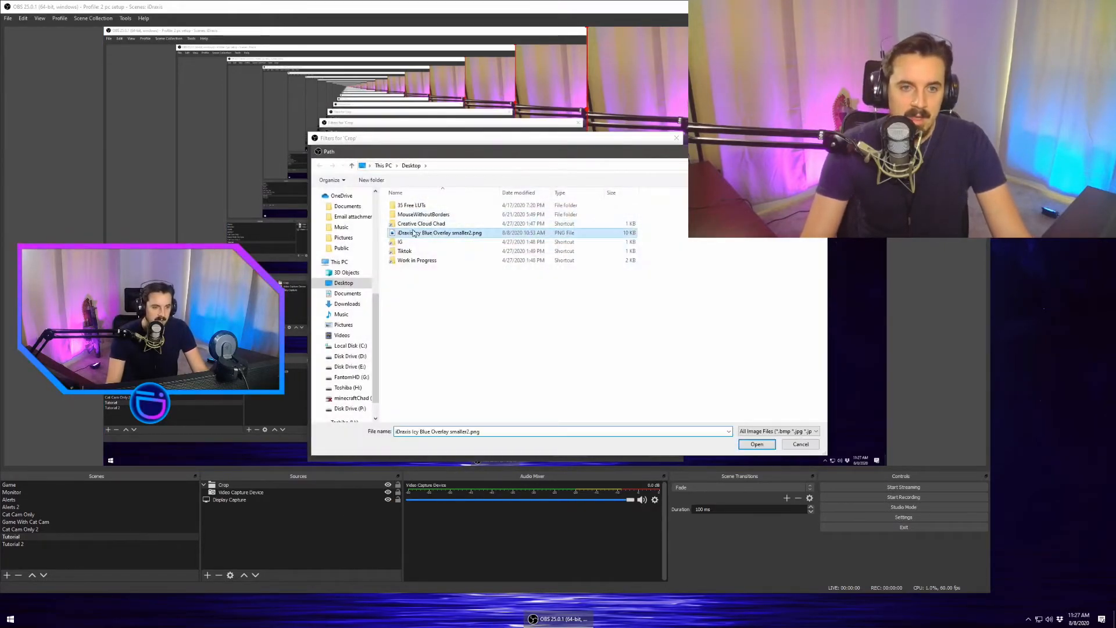
left_click(757, 444)
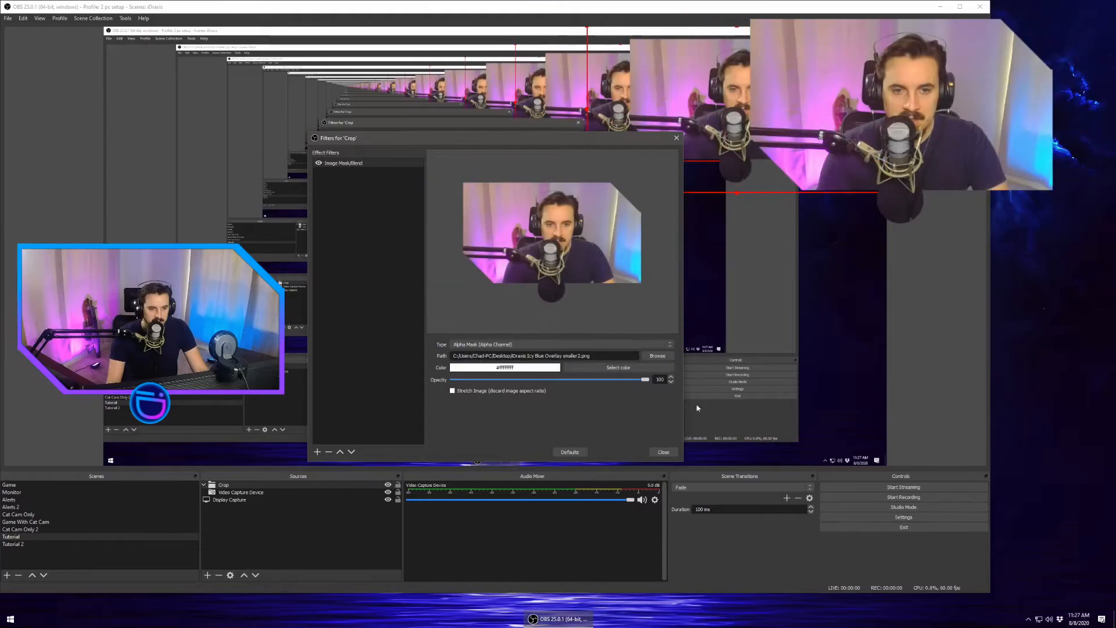
left_click(663, 451)
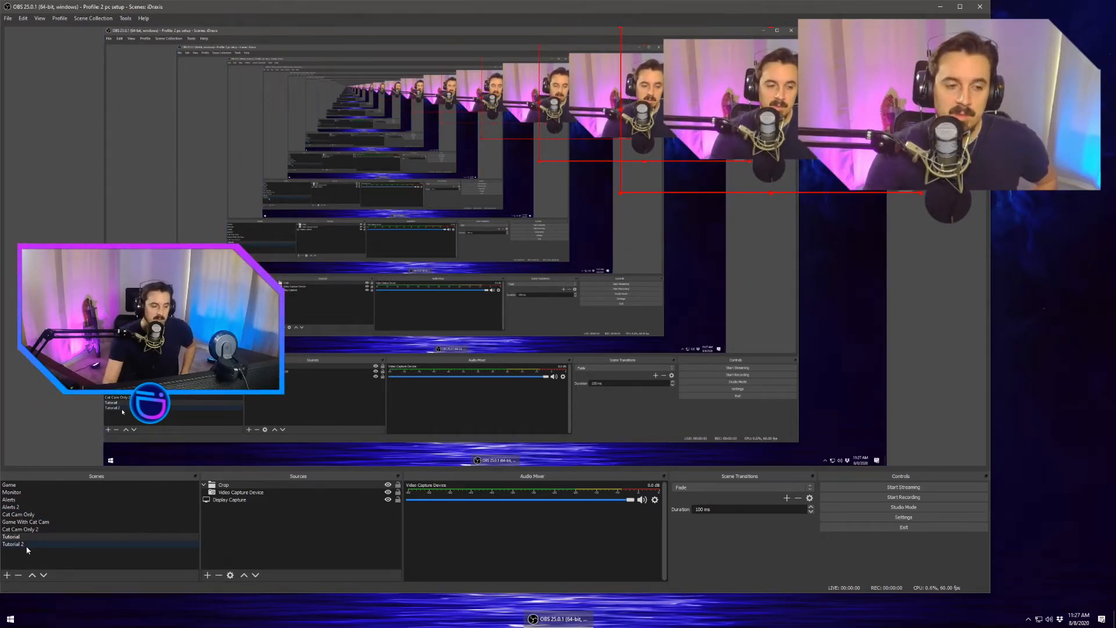
- In Tutorial 2, create group CC holding the webcam and open its filters
left_click(13, 543)
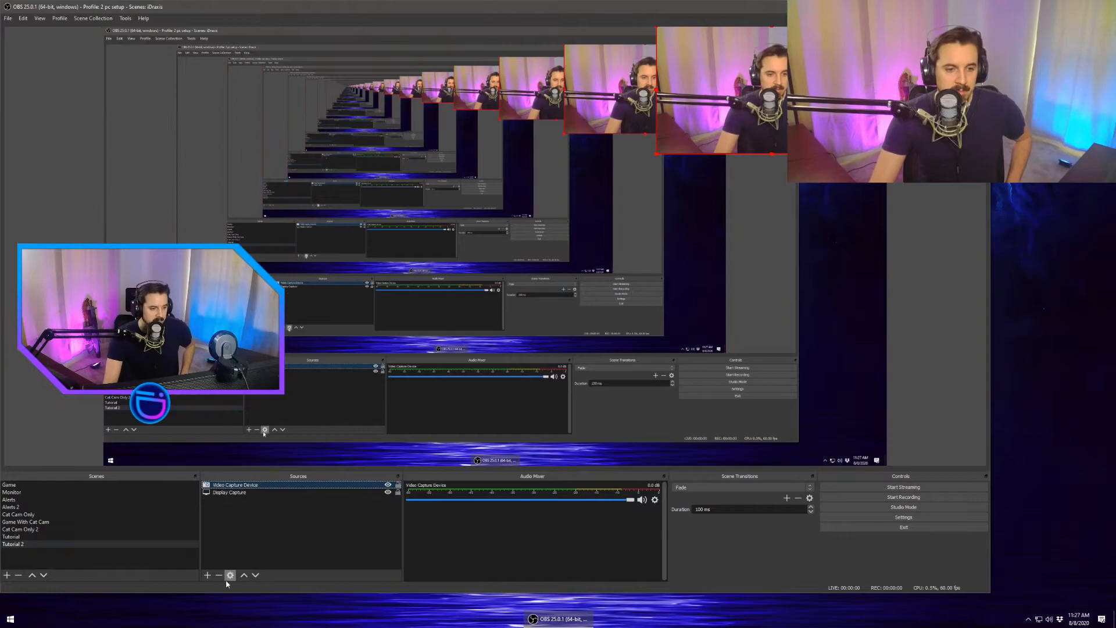
left_click(207, 574)
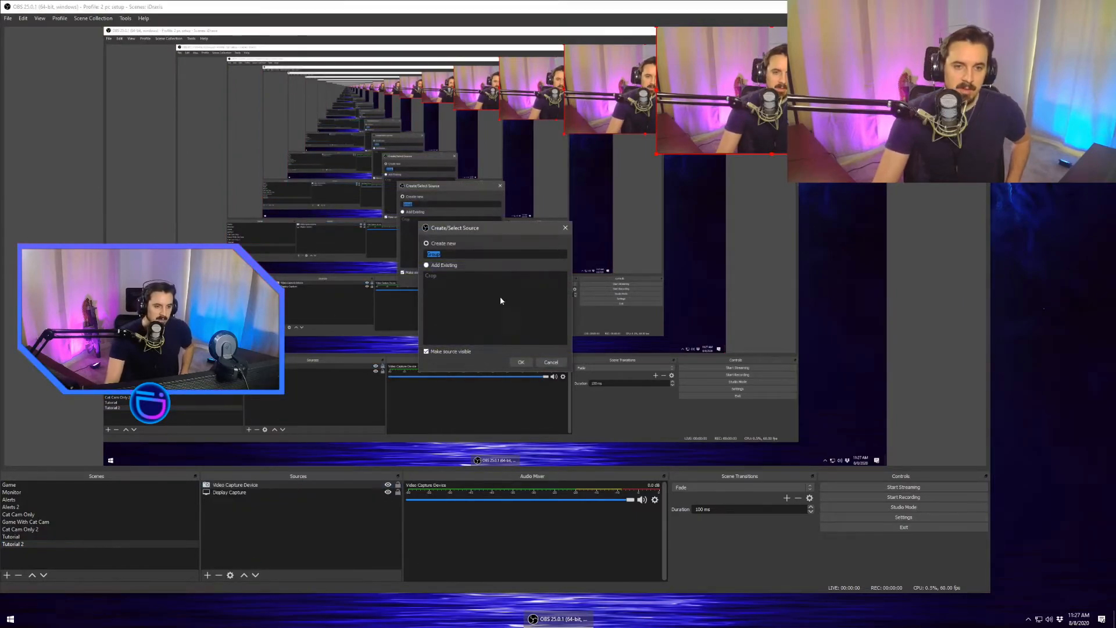
left_click(521, 362)
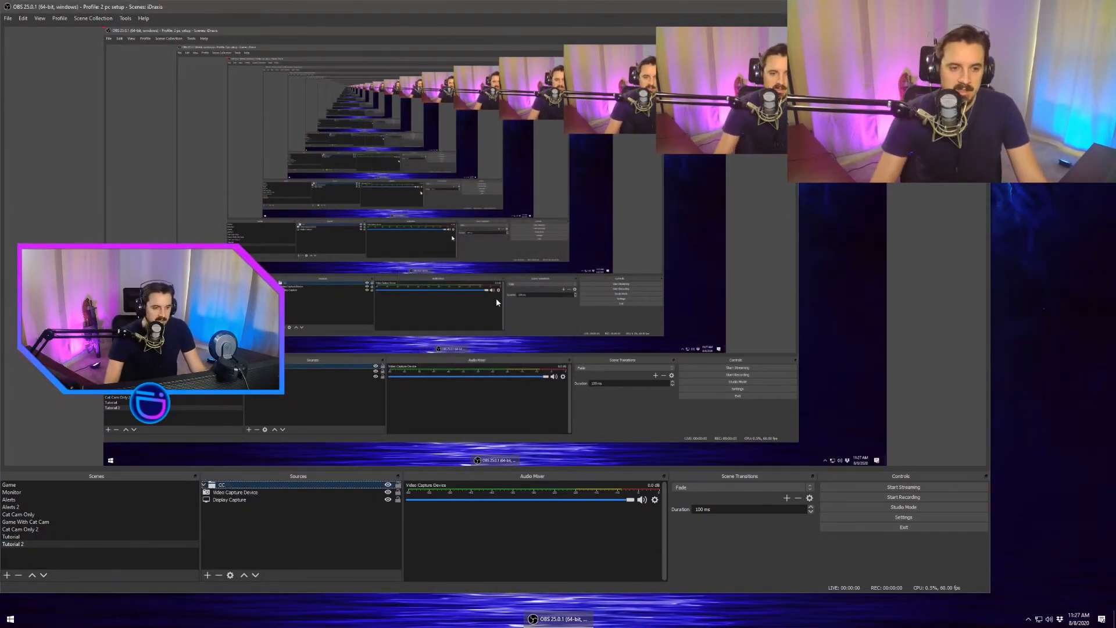
left_click(236, 491)
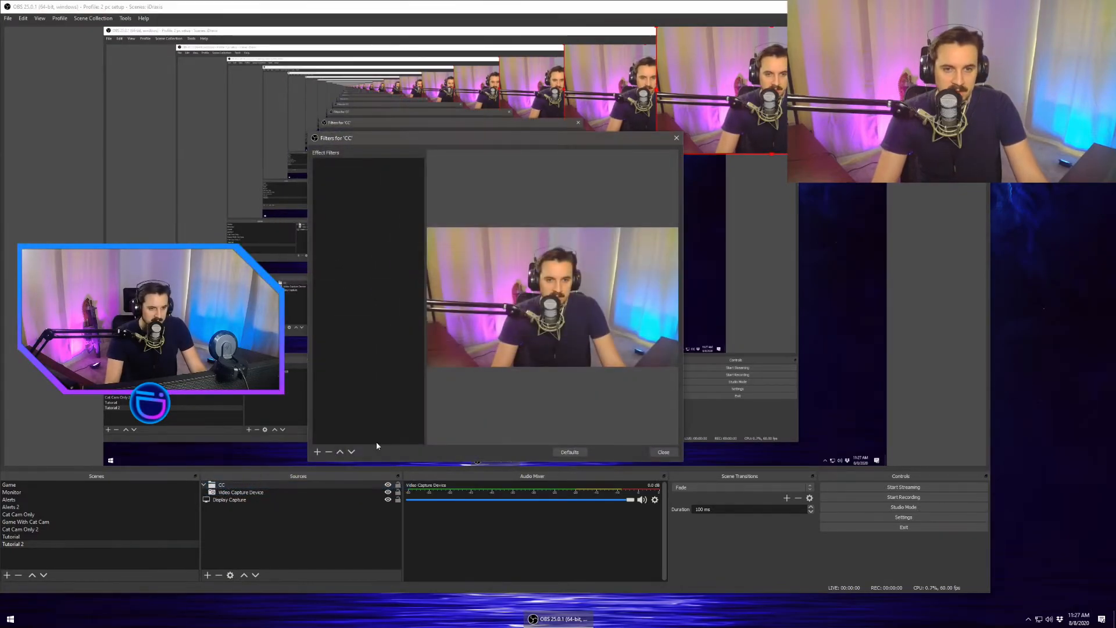
- Add a Color Correction filter to CC, raising saturation, brightness, contrast and gamma
left_click(317, 451)
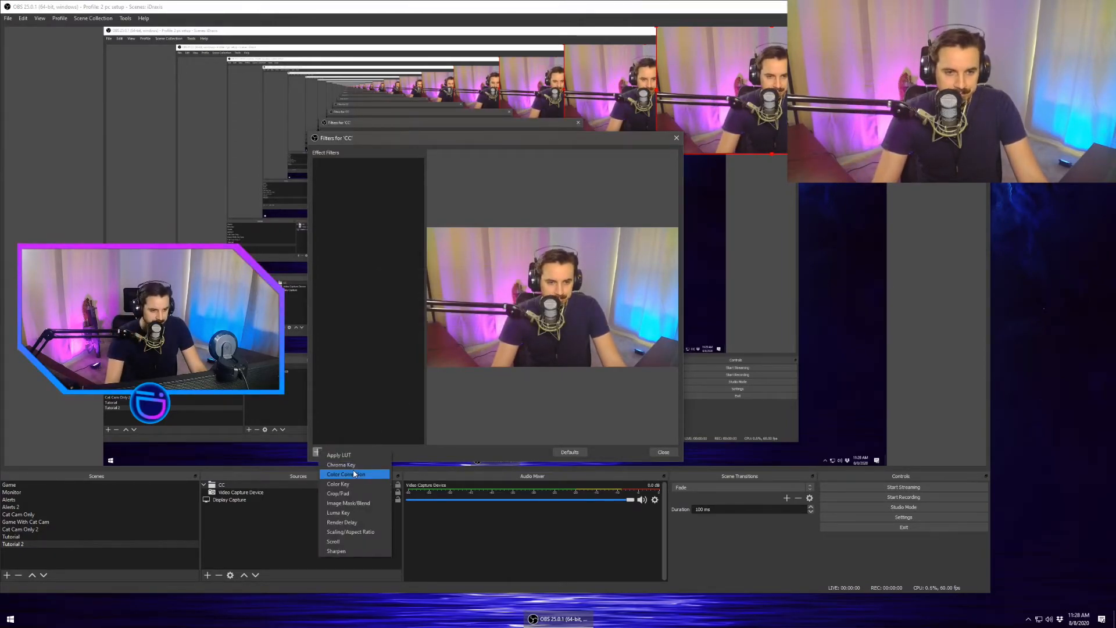
left_click(345, 475)
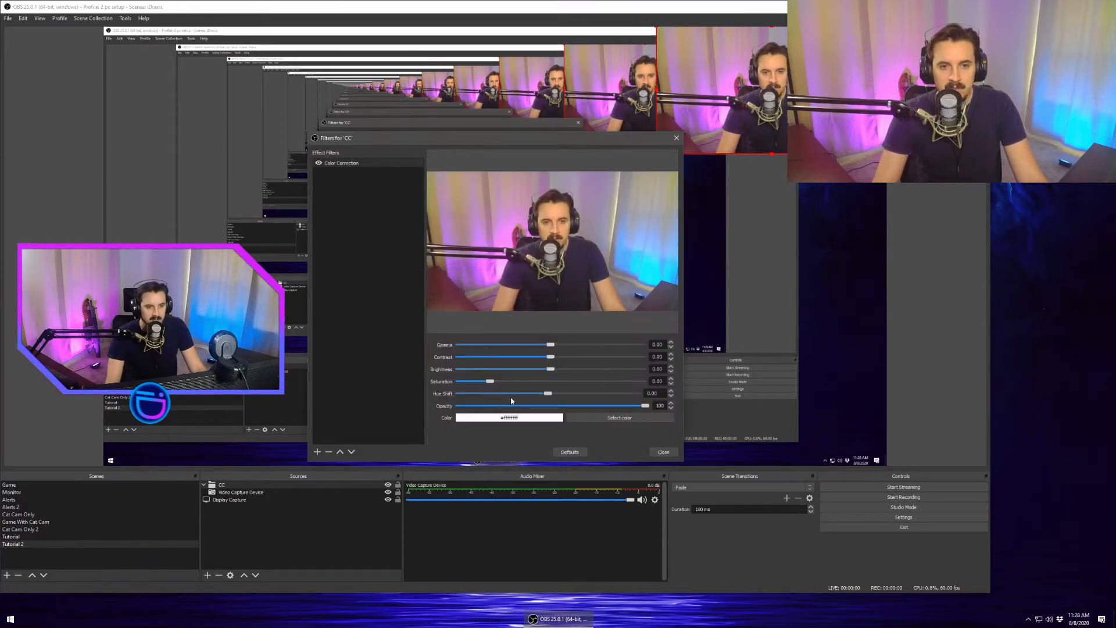
left_click_drag(479, 381, 606, 380)
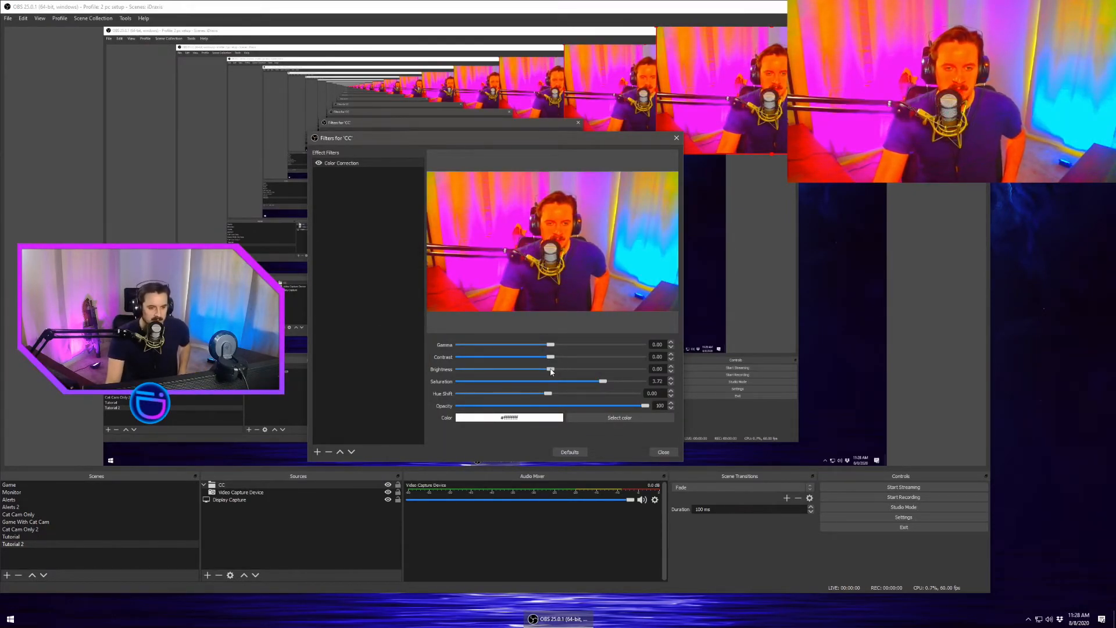
left_click_drag(550, 369, 586, 369)
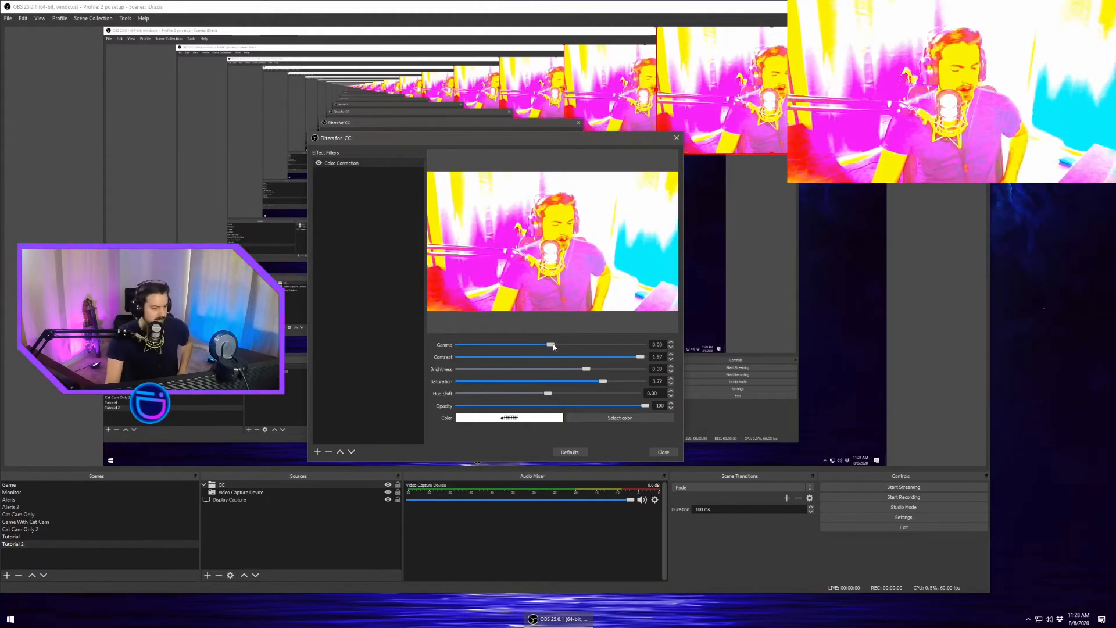
left_click_drag(552, 345, 566, 345)
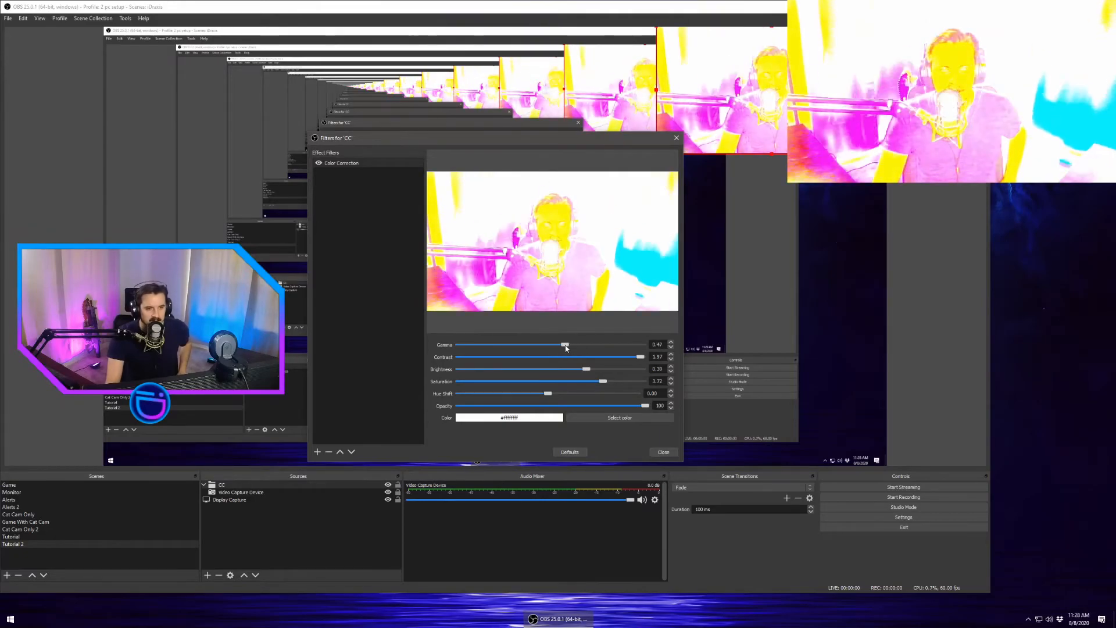